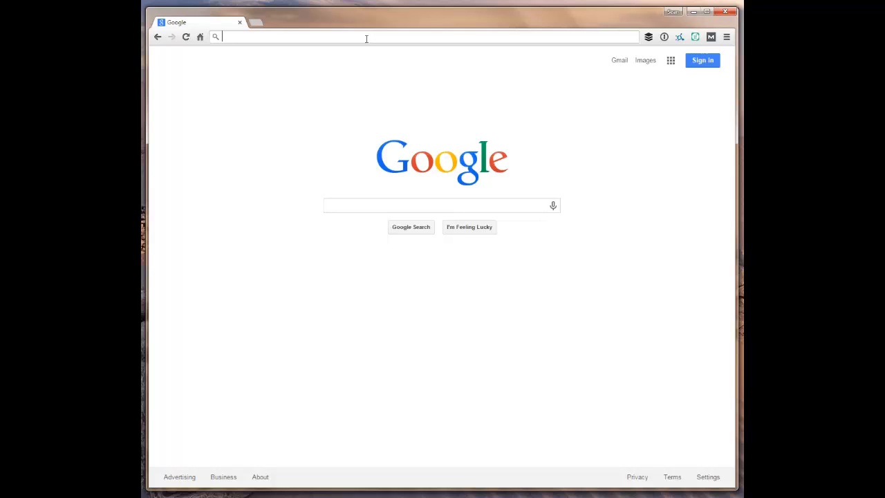
Go to the IFTTT home page via the ifttt.com address-bar suggestion
{"action": "type", "text": "ifttt.com"}
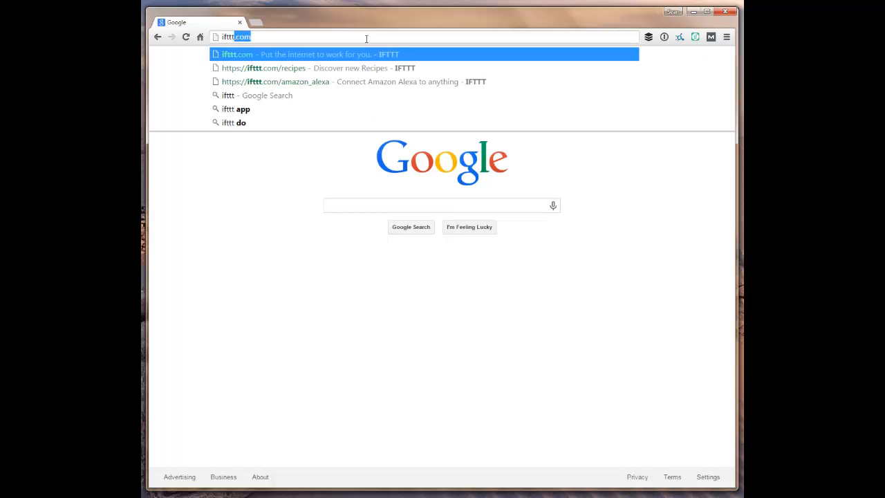
{"action": "left_click", "coordinate": [304, 54]}
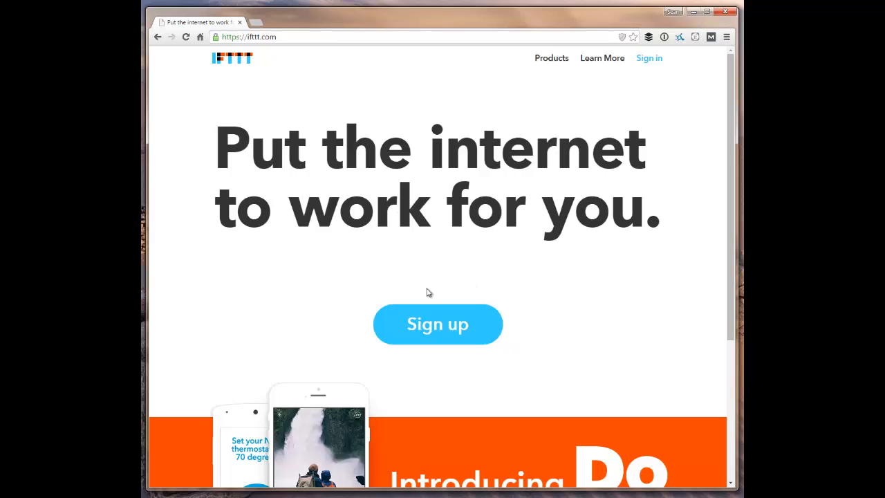
{"action": "mouse_move", "coordinate": [489, 333]}
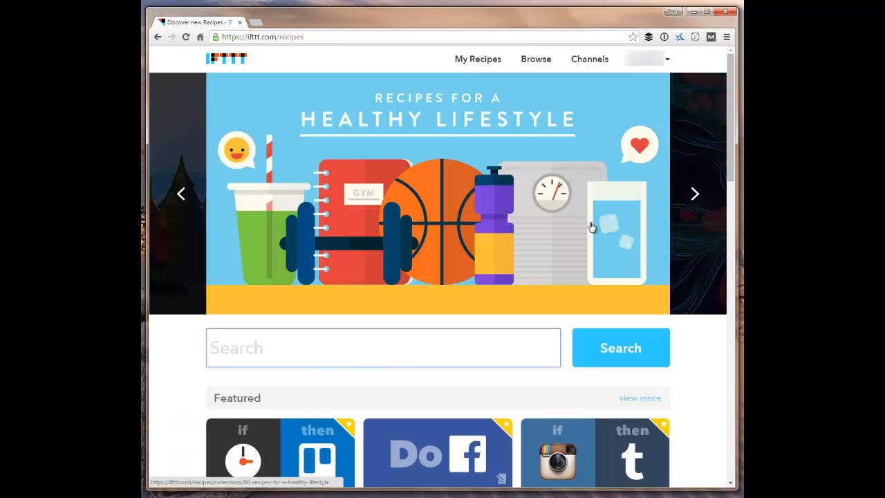
{"action": "mouse_move", "coordinate": [591, 227]}
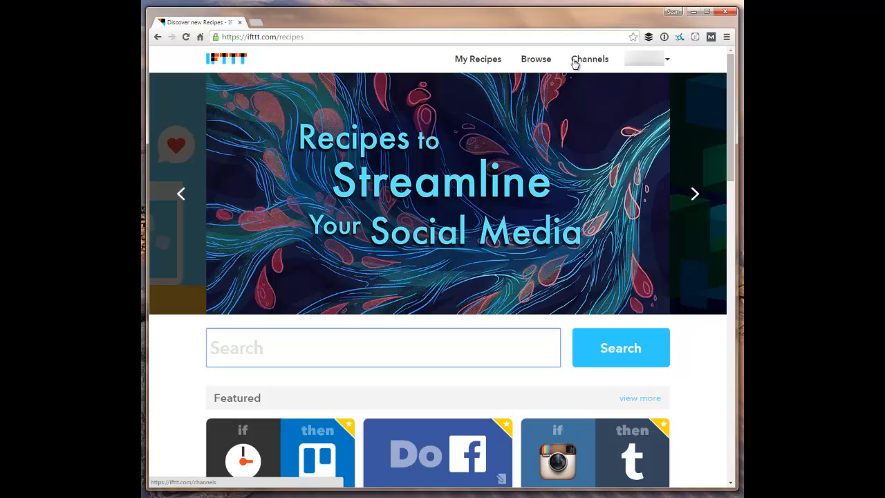
Search all channels for 'amazon' and open the Amazon Alexa channel page
{"action": "left_click", "coordinate": [589, 59]}
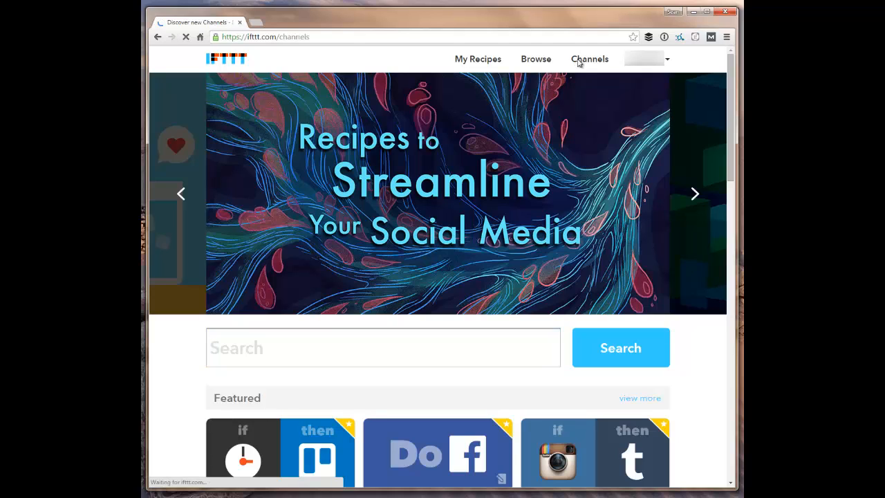
{"action": "left_click", "coordinate": [589, 59]}
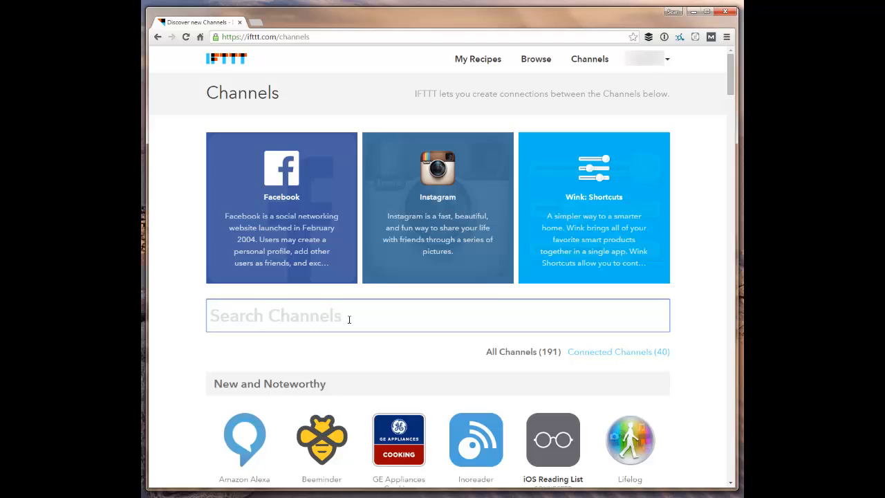
{"action": "type", "text": "amazon"}
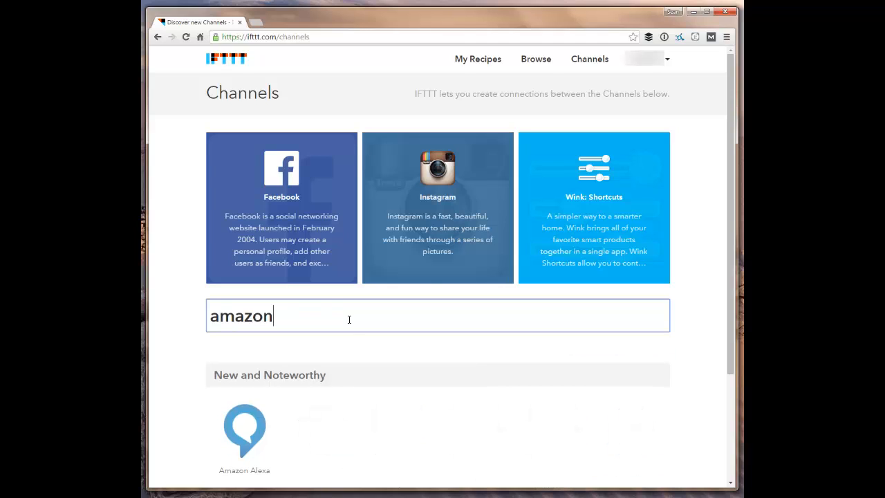
{"action": "scroll", "scroll_direction": "down", "scroll_amount": 3}
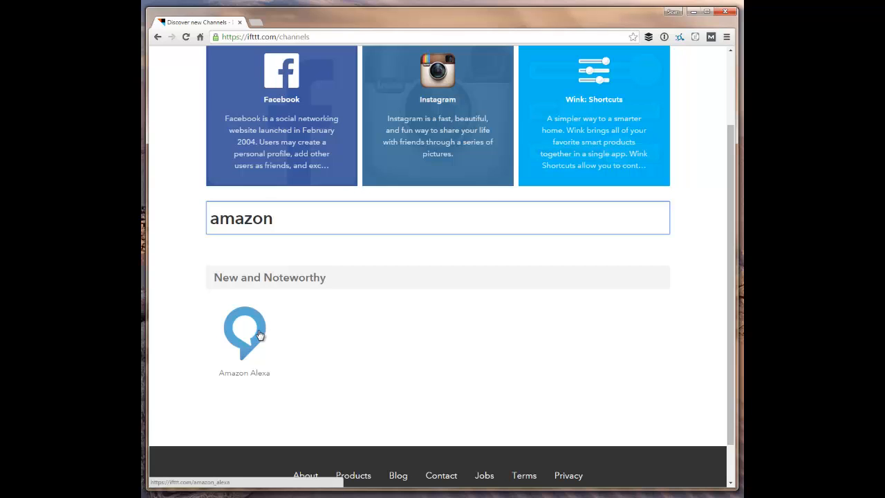
{"action": "left_click", "coordinate": [244, 332]}
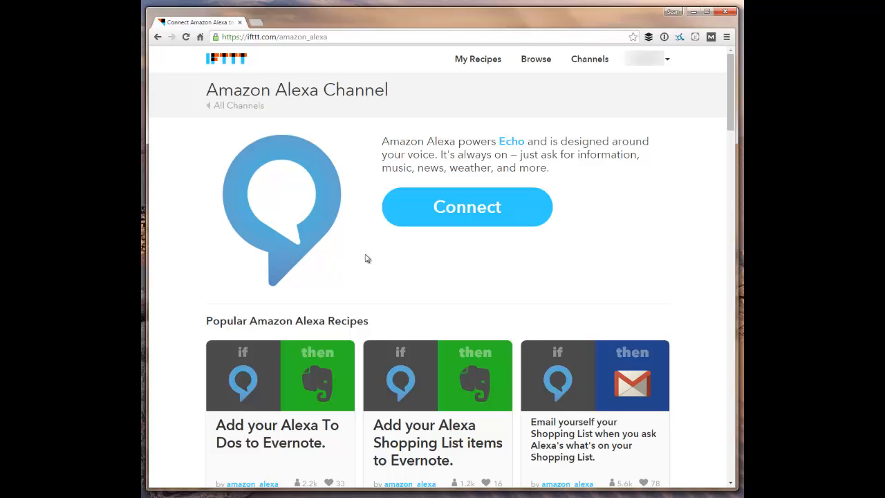
{"action": "mouse_move", "coordinate": [426, 271]}
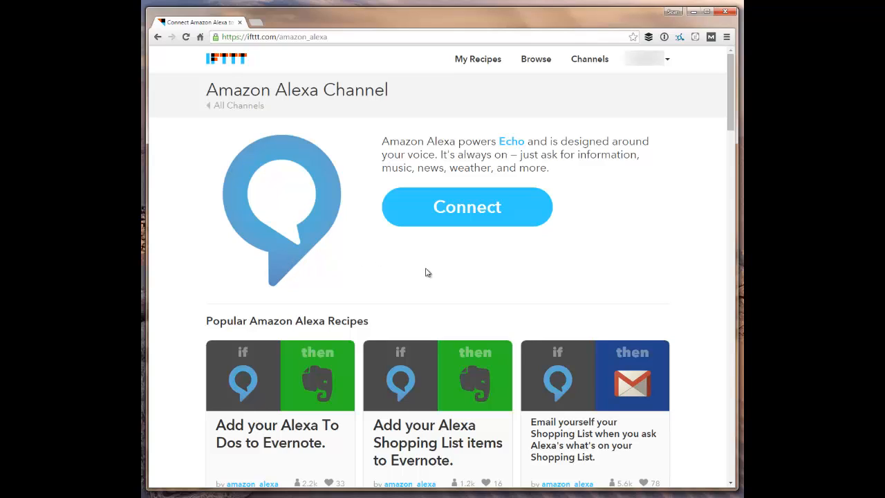
{"action": "mouse_move", "coordinate": [551, 237]}
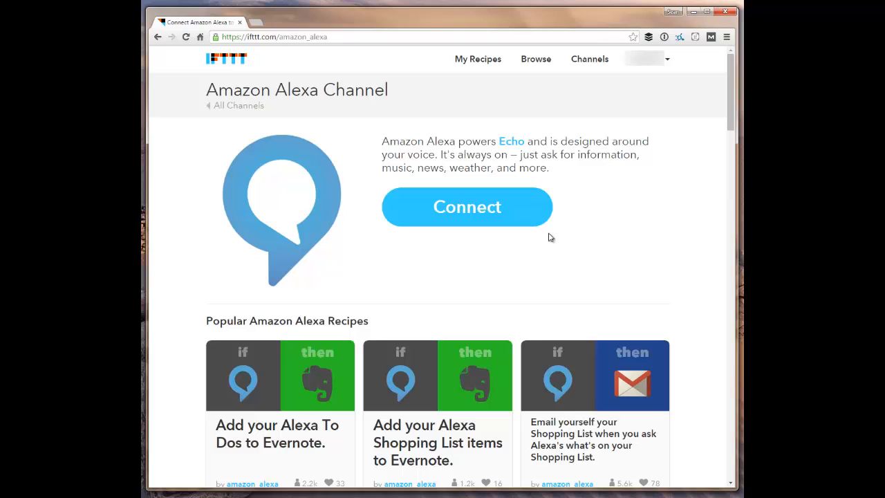
Connect the Amazon Alexa channel, bringing up Amazon's sign-in page for IFTTT
{"action": "left_click", "coordinate": [466, 206]}
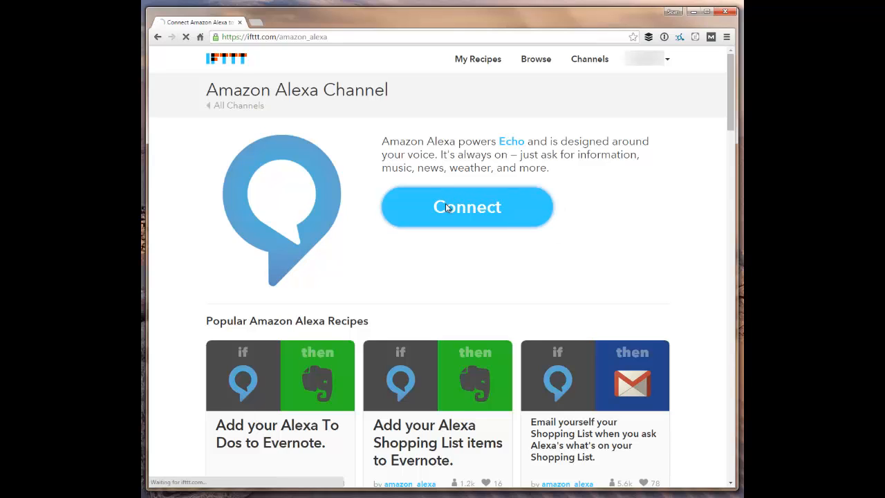
{"action": "left_click", "coordinate": [467, 207]}
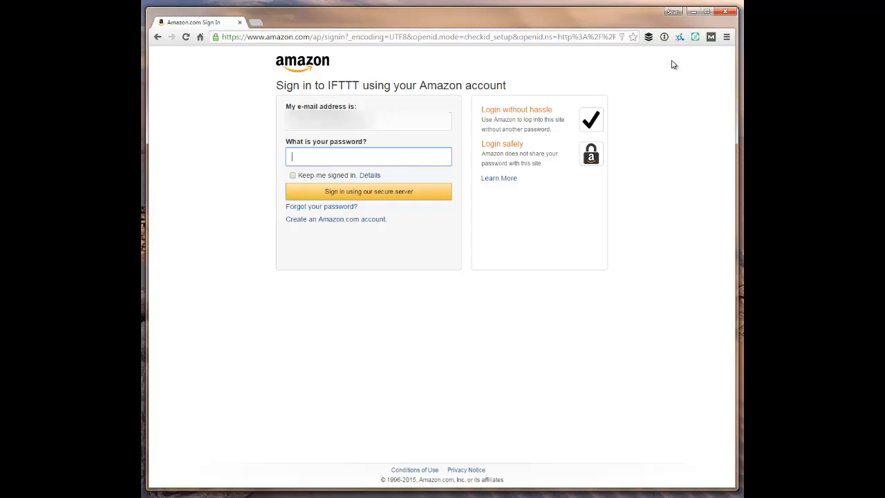
Sign in using Amazon's secure server so the channel shows 'Channel connected!'
{"action": "left_click", "coordinate": [367, 191]}
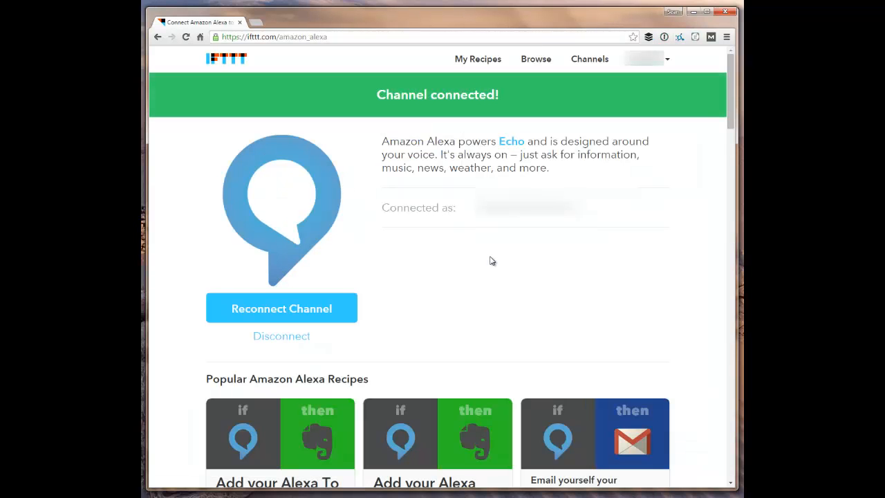
{"action": "mouse_move", "coordinate": [492, 266]}
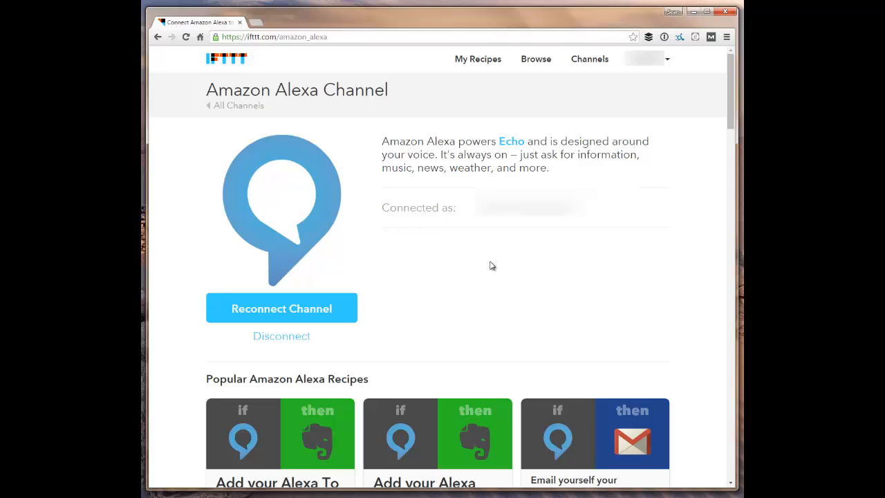
{"action": "mouse_move", "coordinate": [476, 292]}
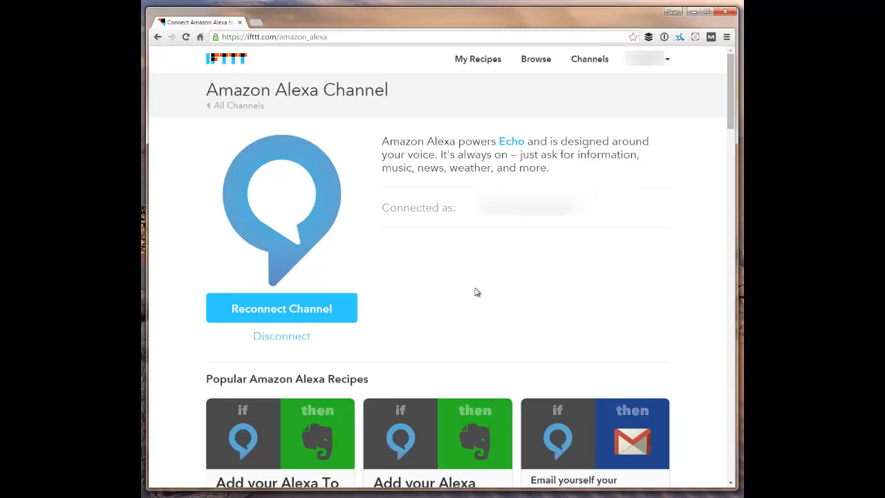
{"action": "mouse_move", "coordinate": [211, 286]}
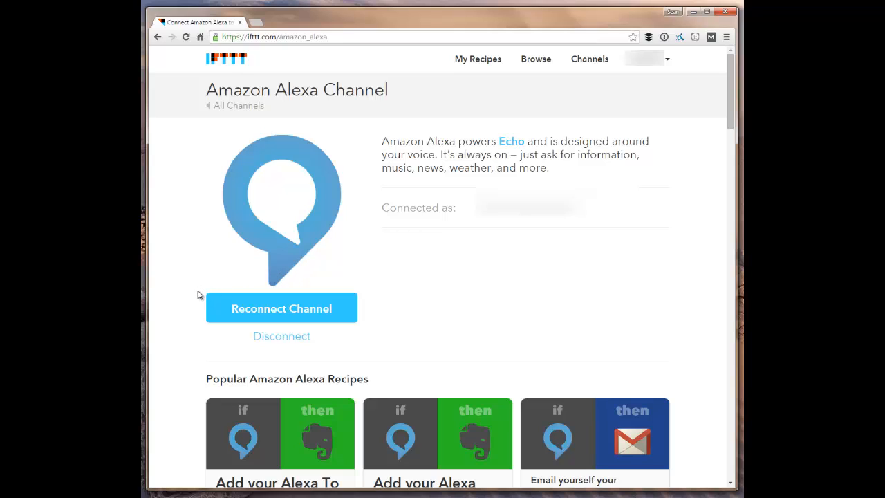
{"action": "mouse_move", "coordinate": [499, 296]}
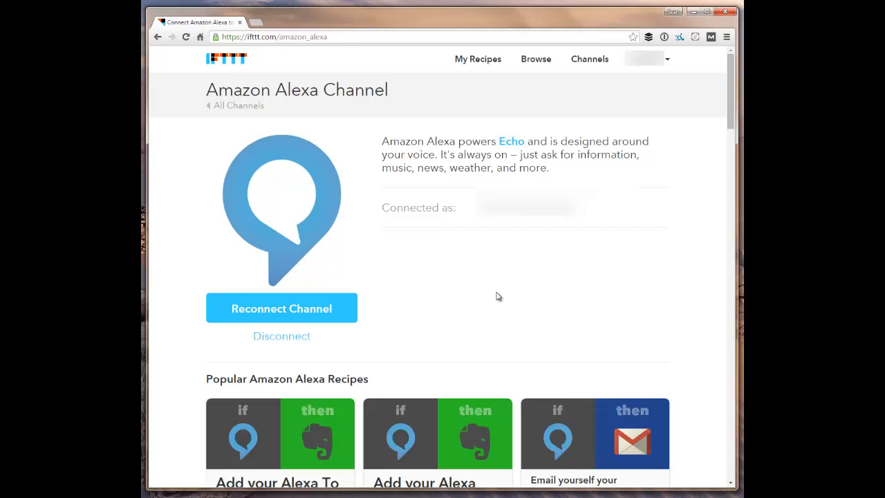
{"action": "scroll", "scroll_direction": "down", "scroll_amount": 3}
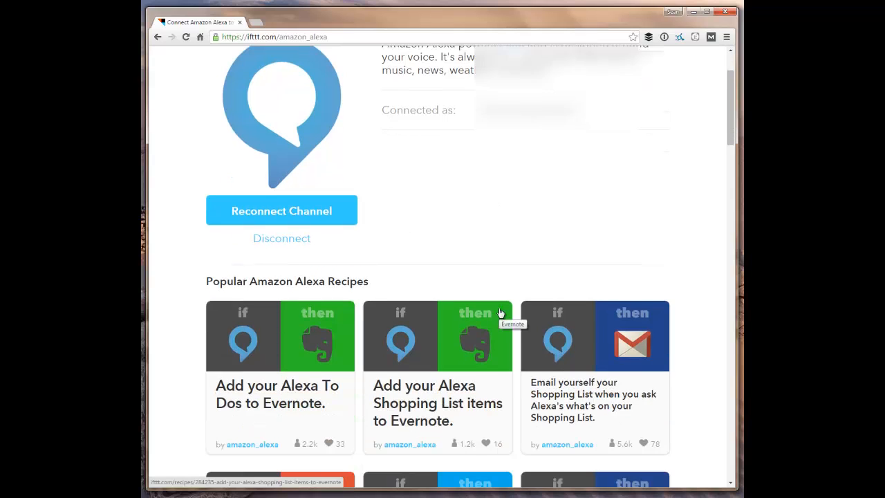
{"action": "scroll", "scroll_direction": "down", "scroll_amount": 3}
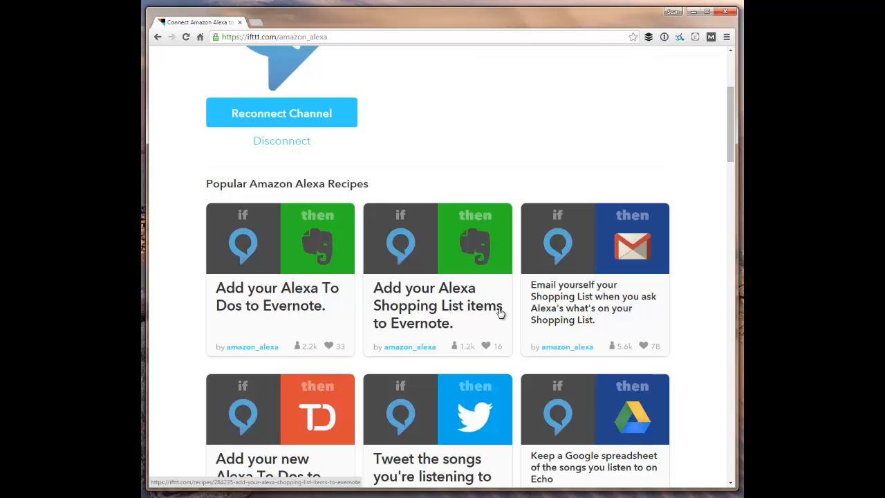
{"action": "scroll", "scroll_direction": "down", "scroll_amount": 3}
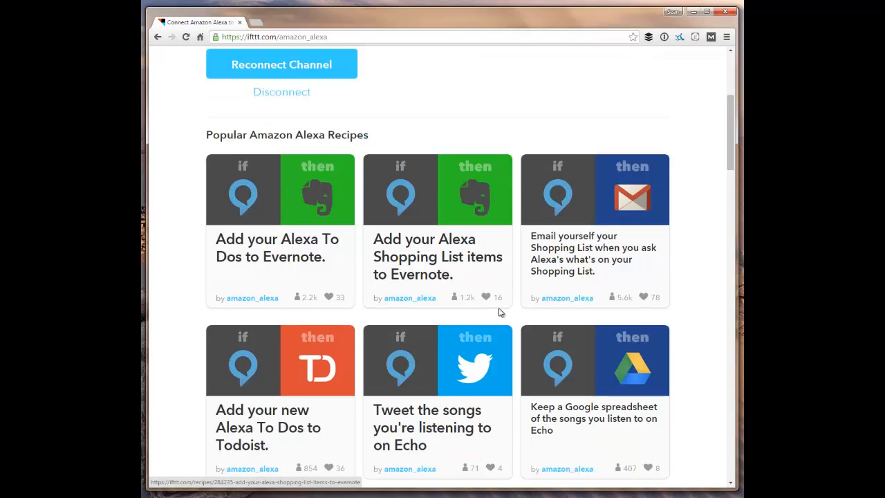
{"action": "scroll", "scroll_direction": "down", "scroll_amount": 3}
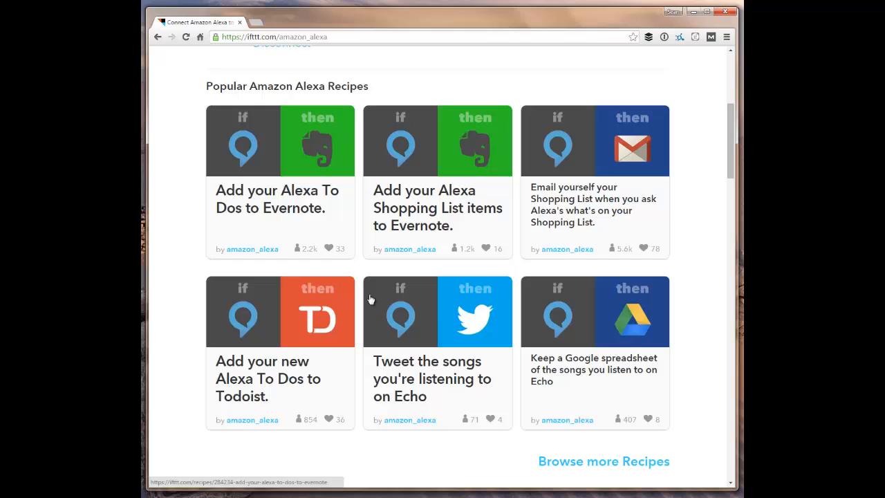